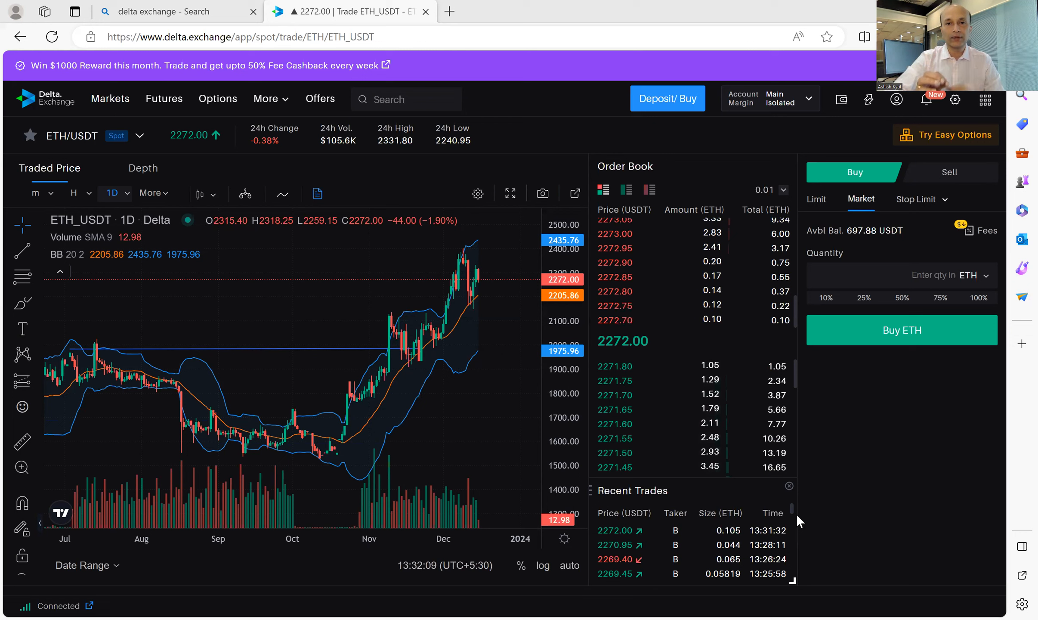
{"action": "mouse_move", "coordinate": [495, 491]}
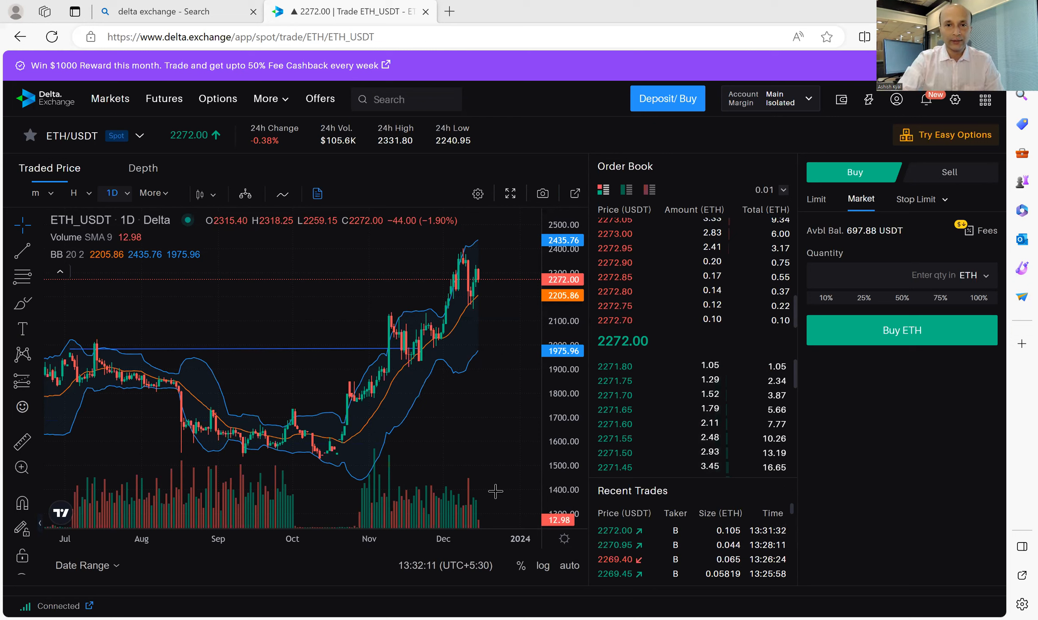
{"action": "mouse_move", "coordinate": [456, 248]}
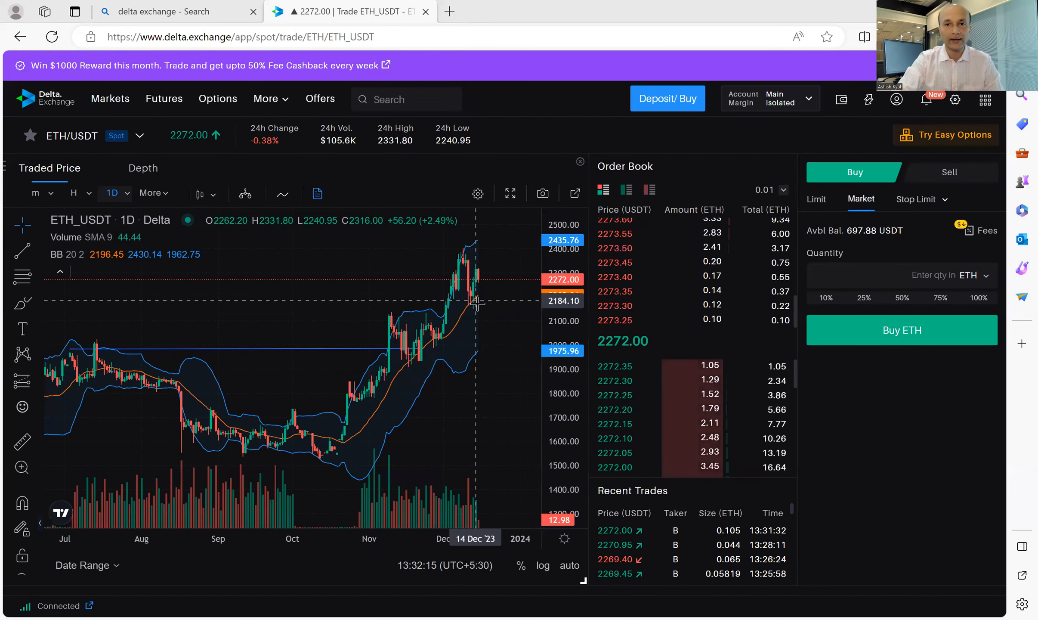
{"action": "mouse_move", "coordinate": [483, 304]}
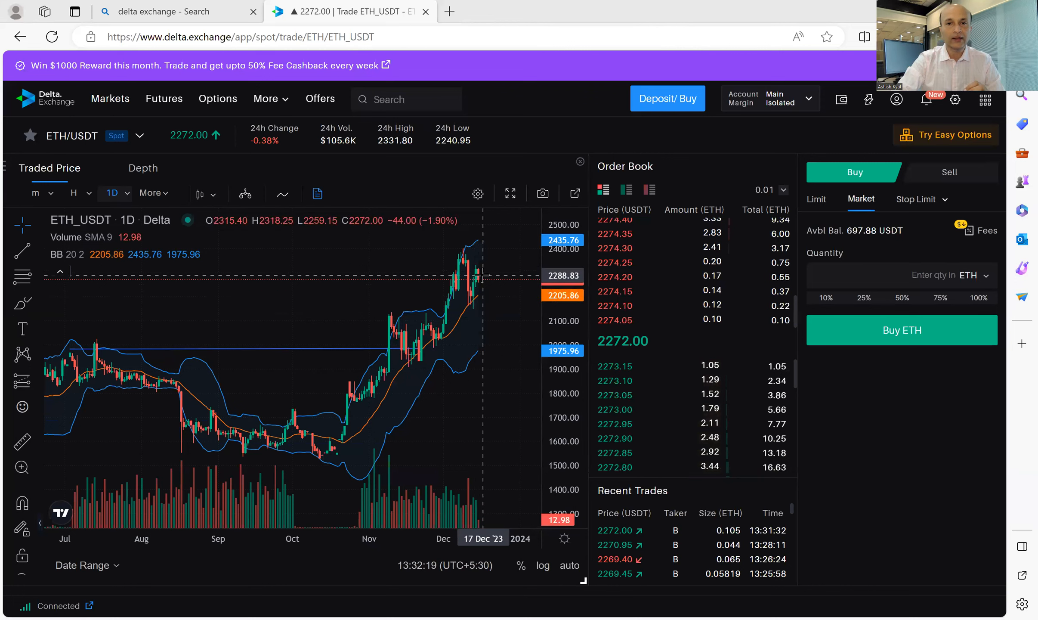
{"action": "mouse_move", "coordinate": [496, 305]}
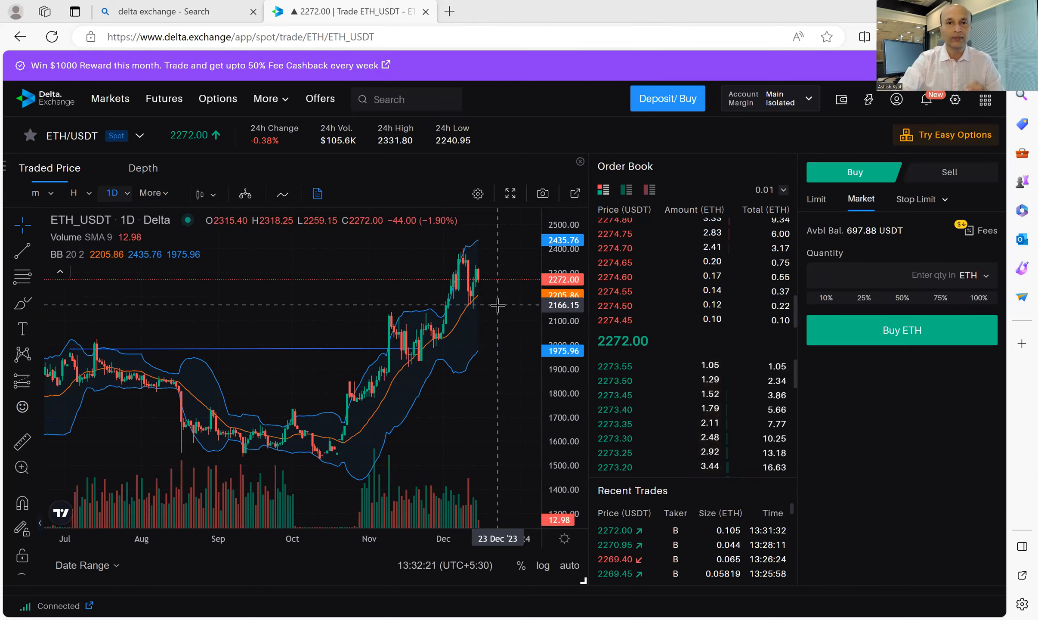
{"action": "mouse_move", "coordinate": [365, 404]}
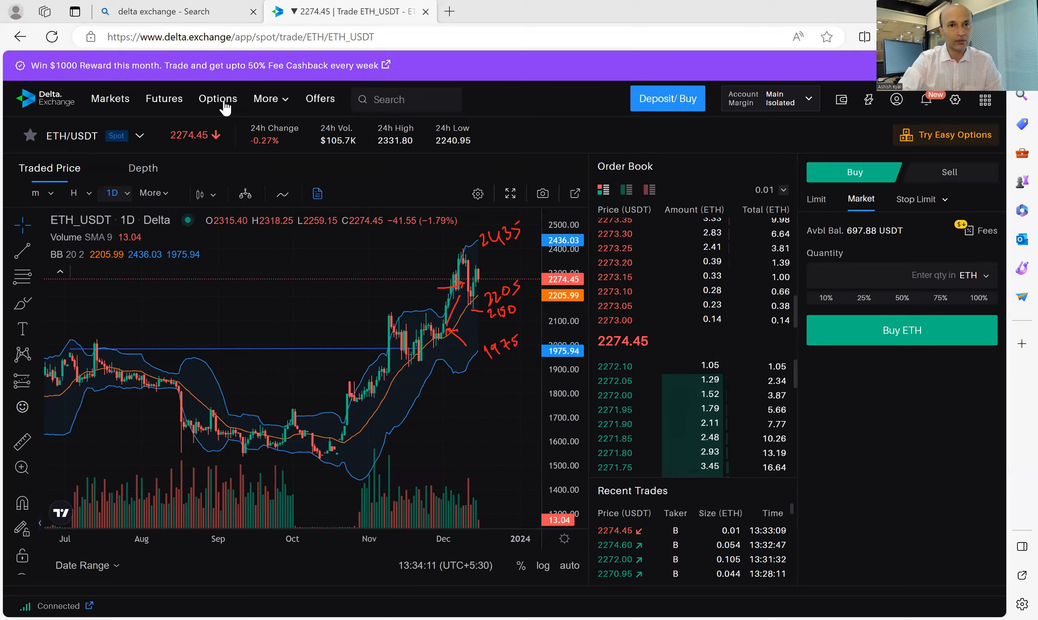
Show the ETH options chain filtered to the 22 Dec 23 expiry
{"action": "left_click", "coordinate": [217, 99]}
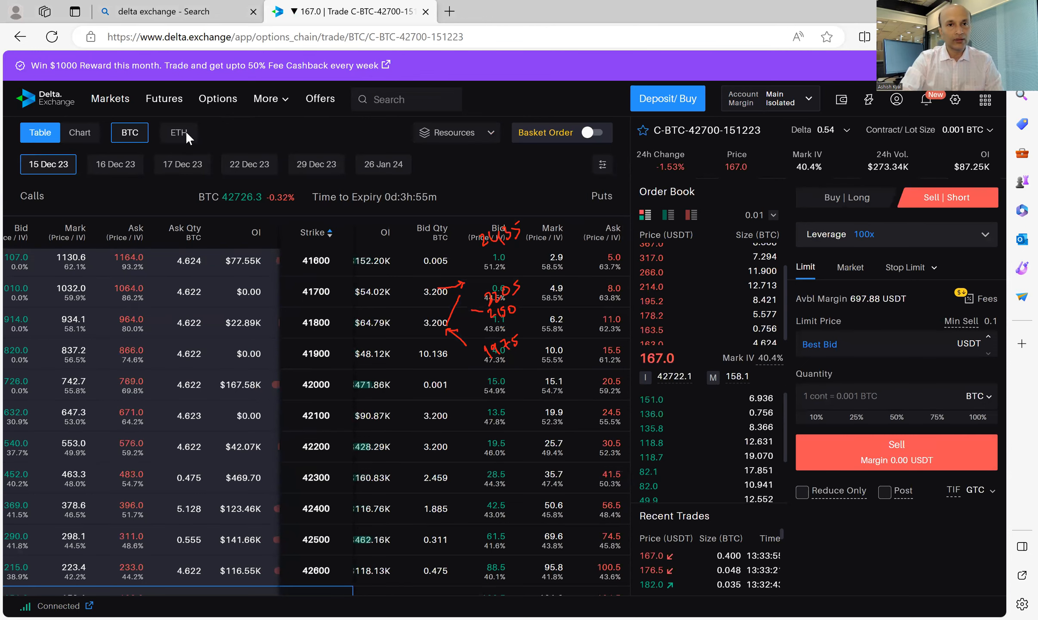
{"action": "left_click", "coordinate": [178, 133]}
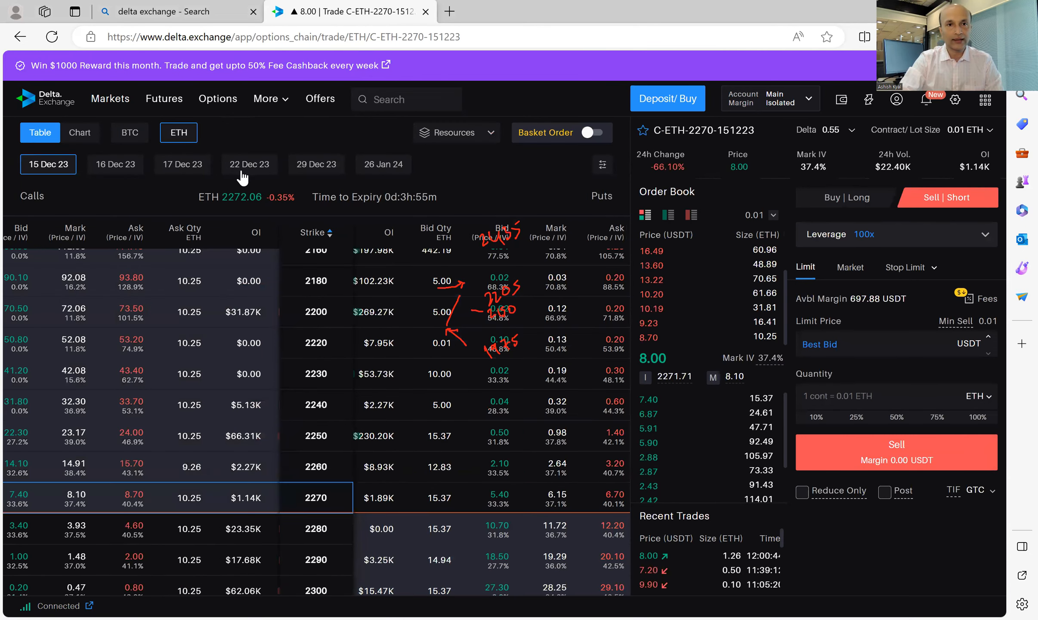
{"action": "left_click", "coordinate": [248, 164]}
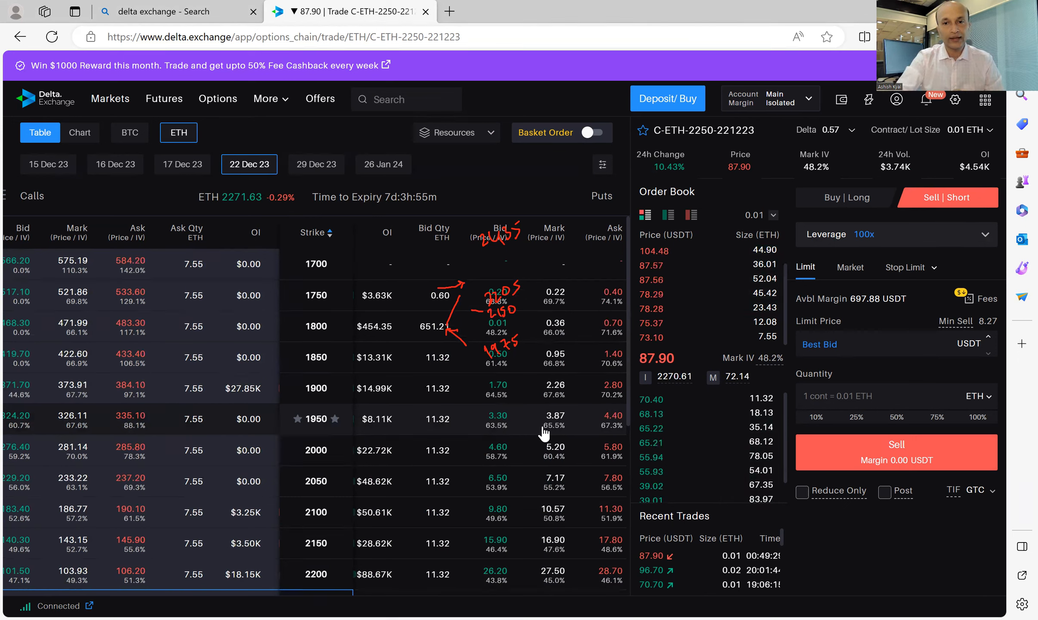
{"action": "mouse_move", "coordinate": [571, 432]}
{"action": "type", "text": "4.1"}
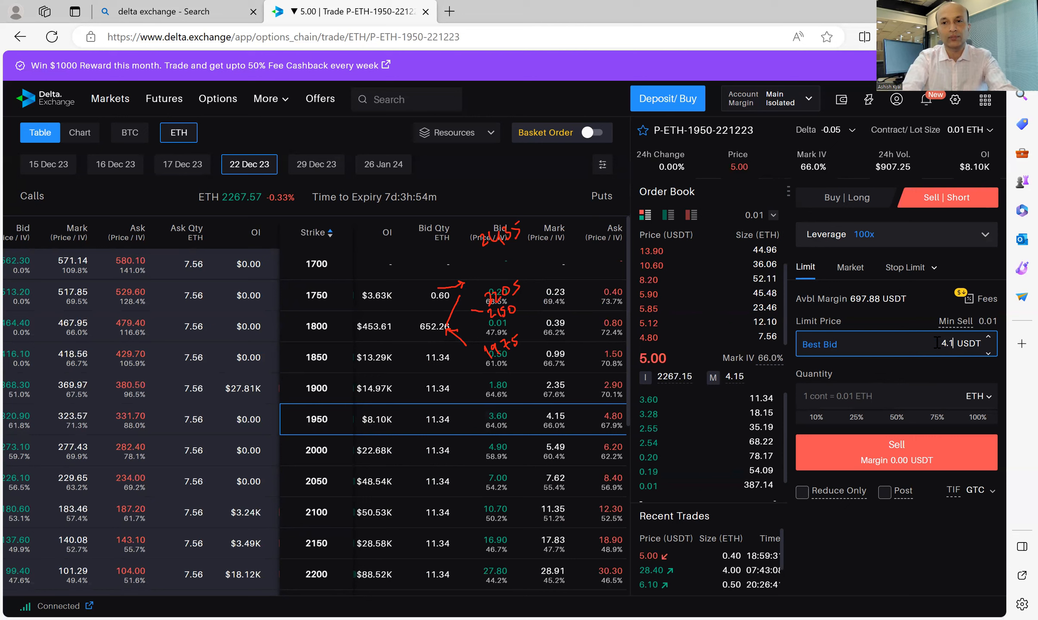
Enter quantity 4 ETH (400 contracts) and submit the 4.10 sell order for review
{"action": "left_click", "coordinate": [896, 395]}
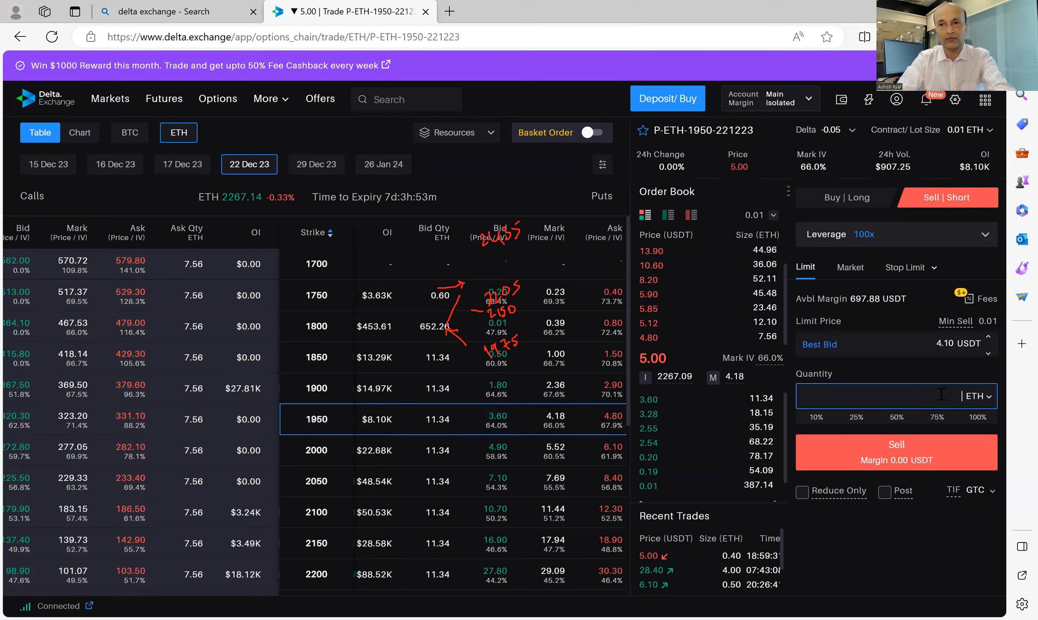
{"action": "type", "text": "4"}
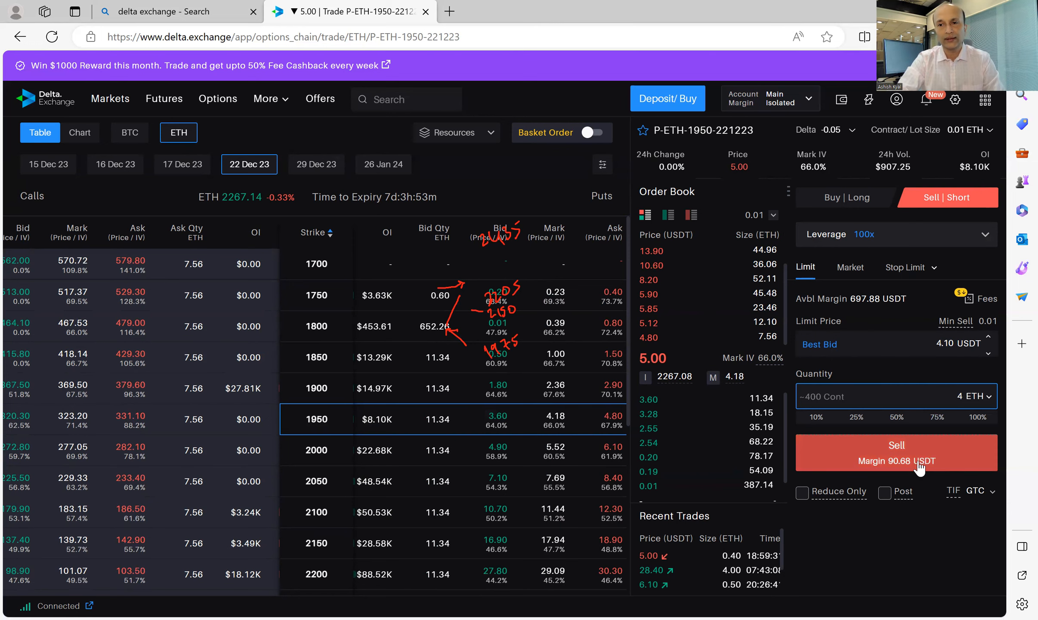
{"action": "left_click", "coordinate": [896, 452]}
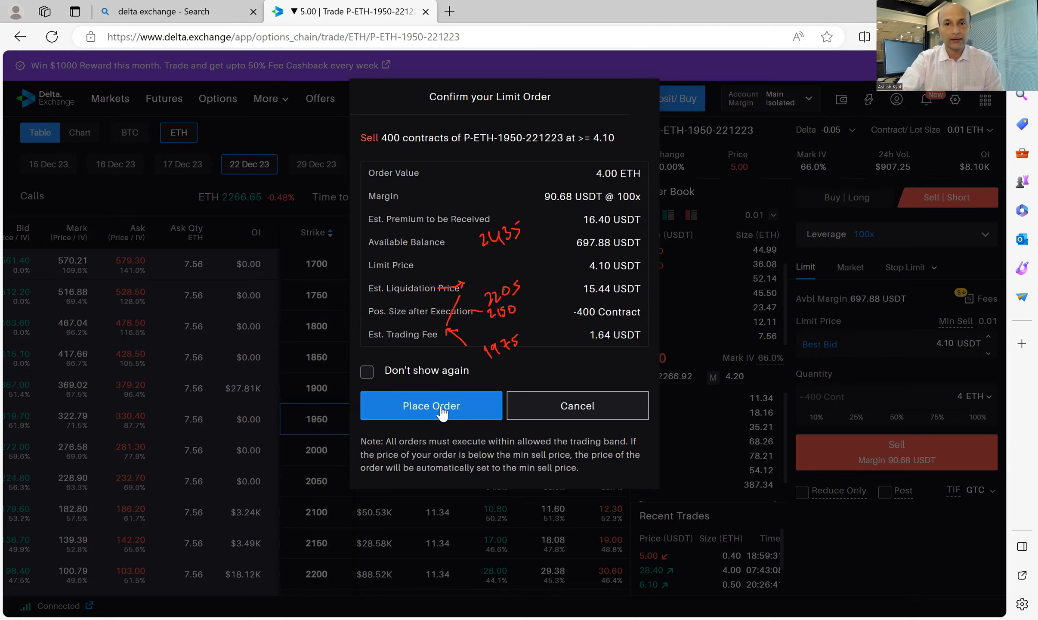
Place the 400-contract sell order at 4.10, then view the Spot markets list
{"action": "left_click", "coordinate": [431, 405]}
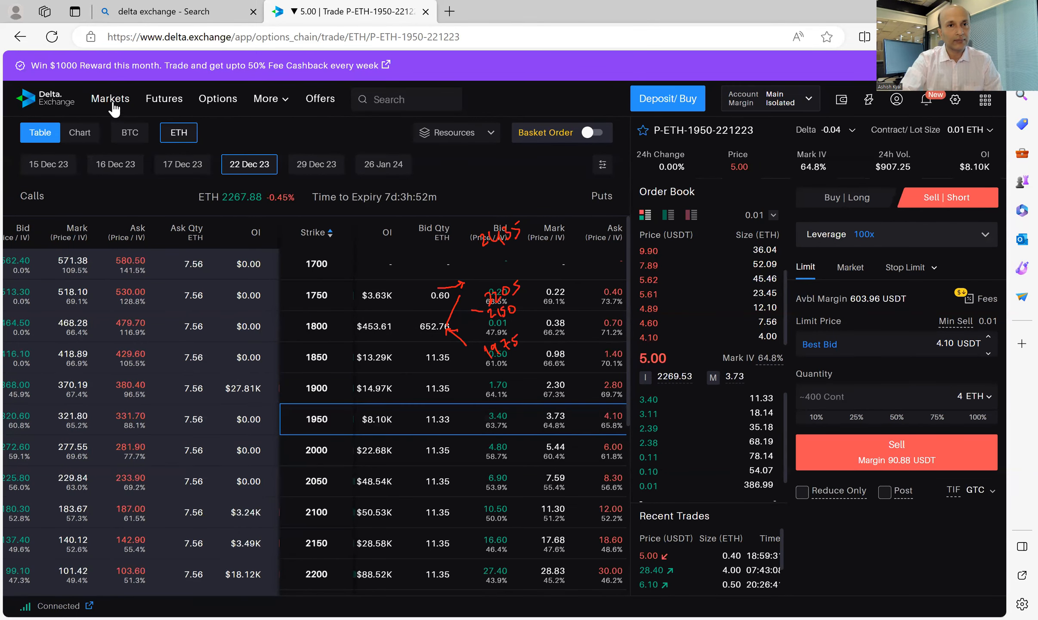
{"action": "left_click", "coordinate": [110, 99]}
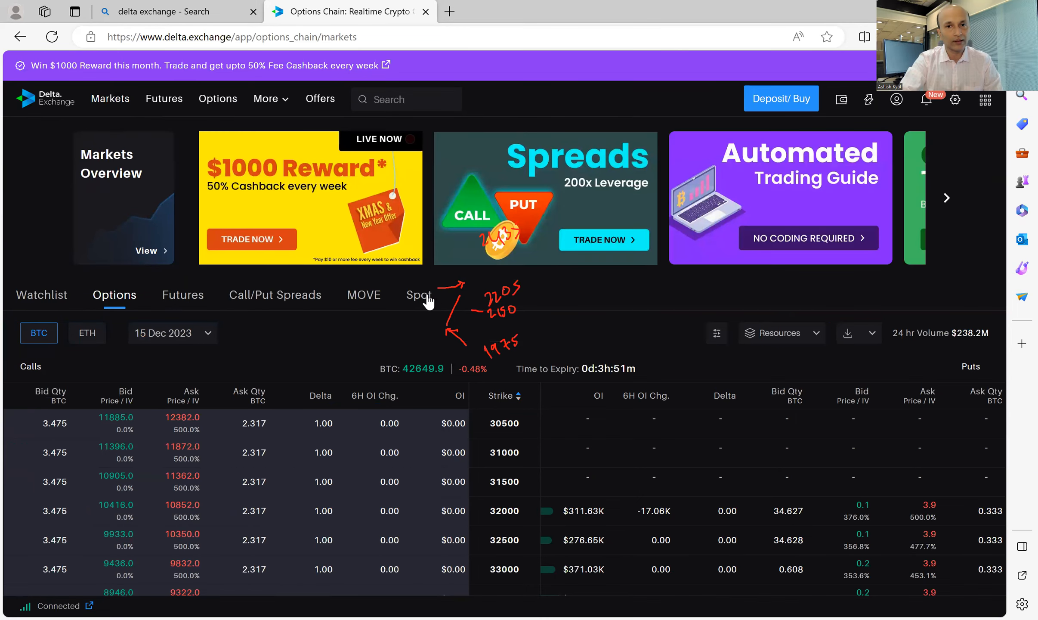
{"action": "left_click", "coordinate": [418, 295]}
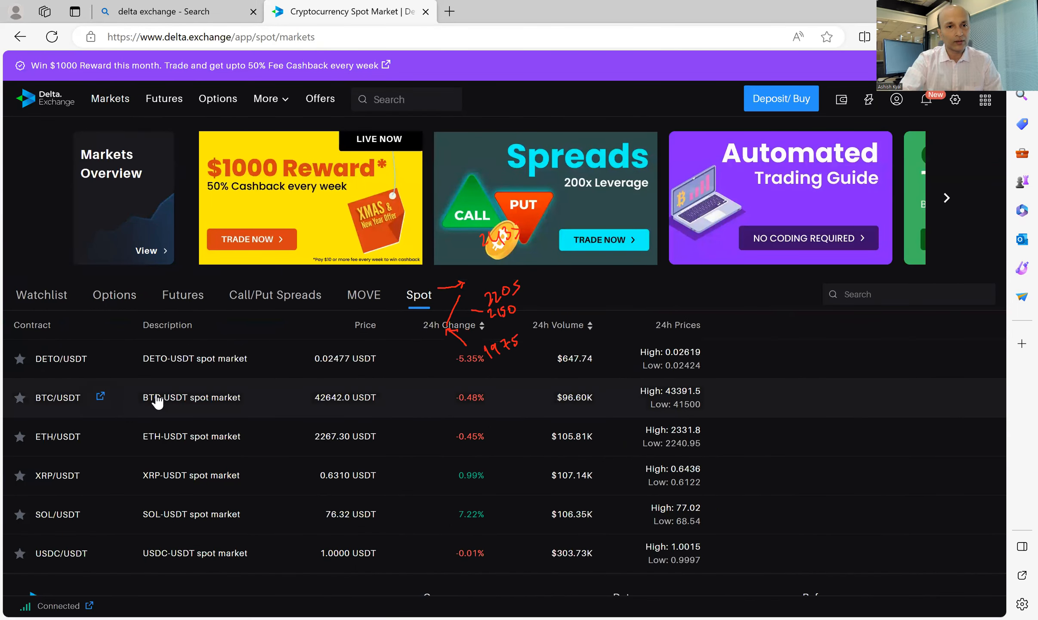